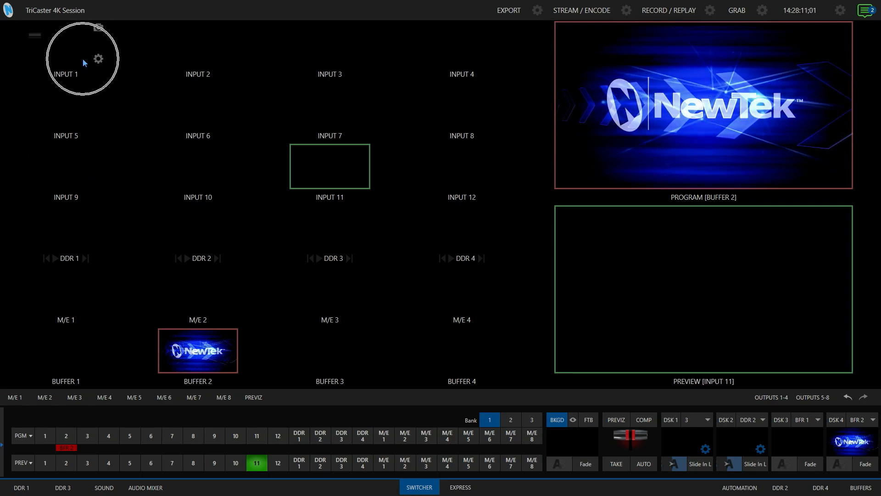
# Assign Input 1's source to channel IN 1 of the shared NC1 IO unit
pyautogui.click(100, 58)
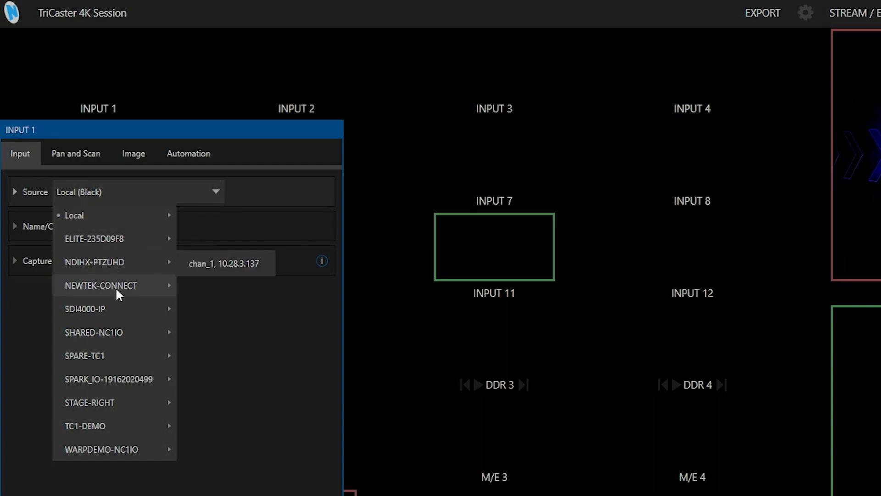
pyautogui.moveTo(94, 332)
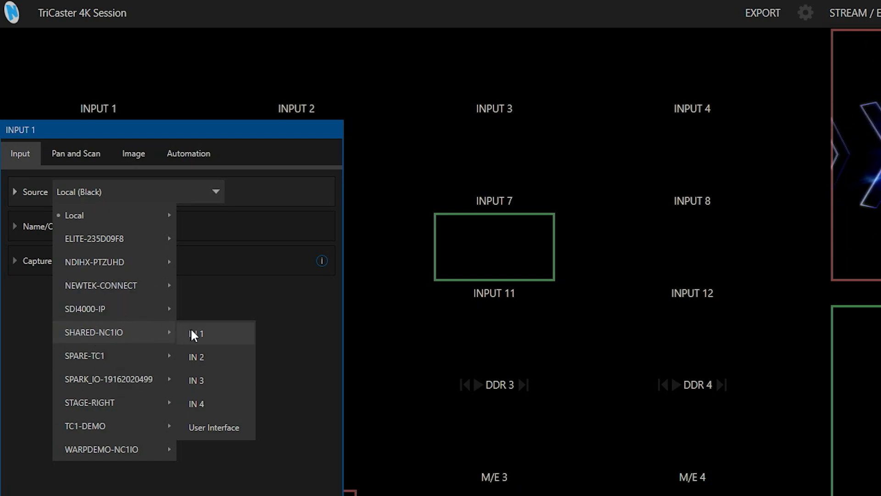
pyautogui.click(195, 333)
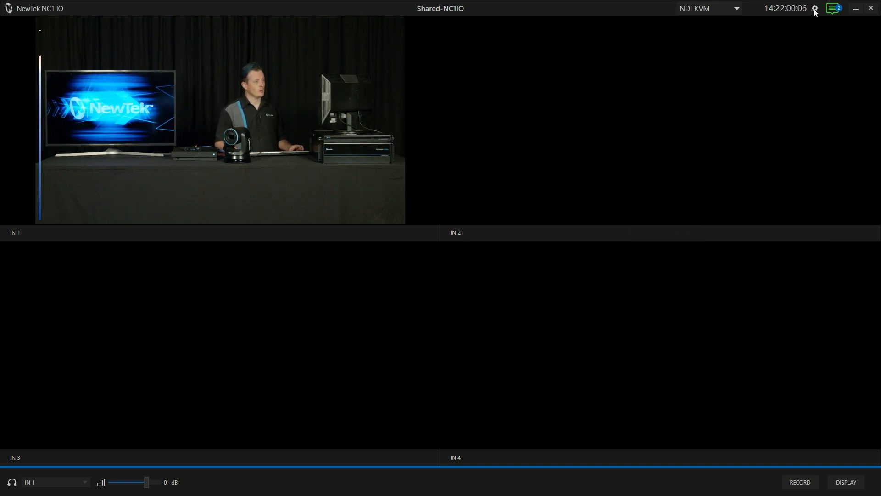
# Apply the 1–4 input / 5–8 output connector preset on the NC1 IO and close configuration
pyautogui.click(814, 8)
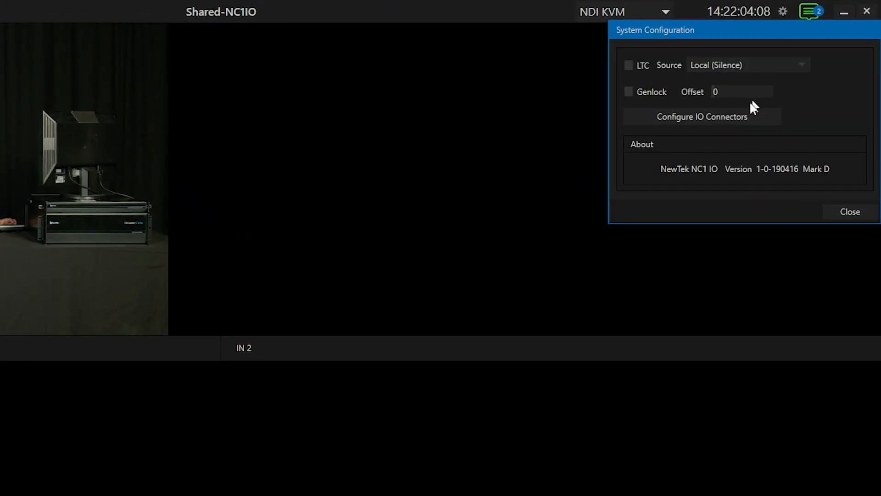
pyautogui.click(702, 117)
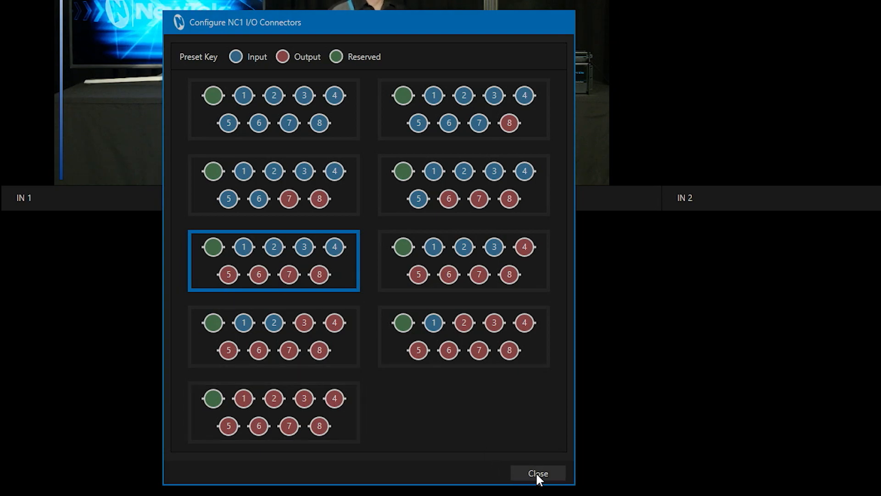
pyautogui.click(537, 473)
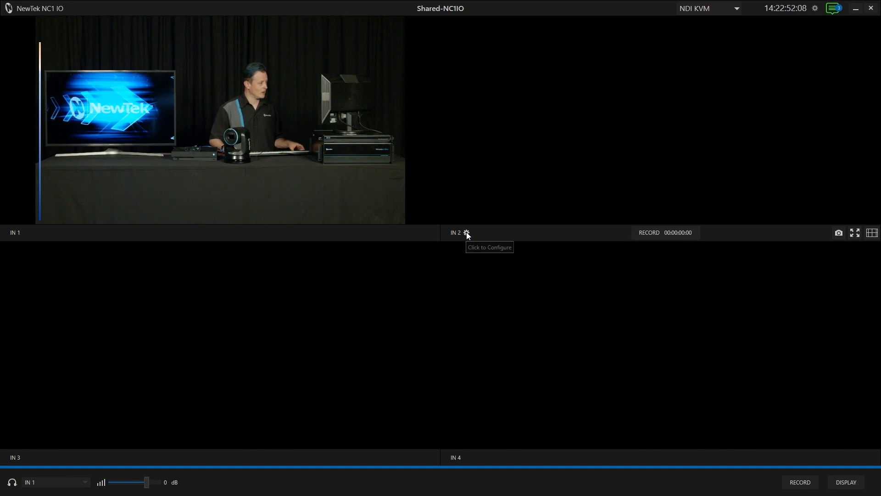
# Set NC1 IO channel 2's video source to local Quadlink SDI In ch 1
pyautogui.click(466, 232)
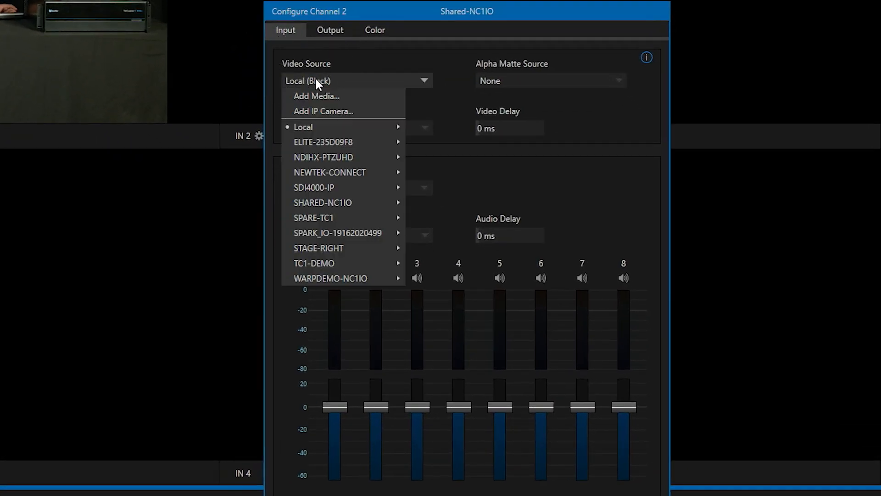
pyautogui.moveTo(303, 127)
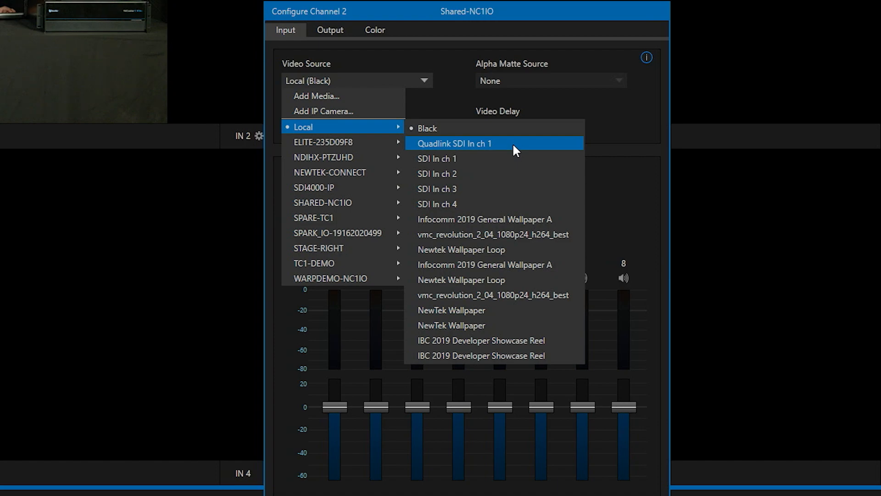
pyautogui.moveTo(509, 151)
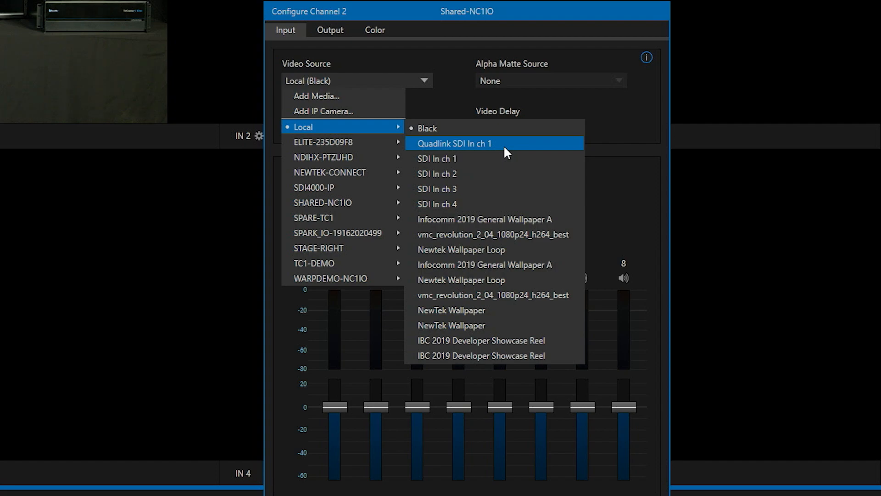
pyautogui.moveTo(503, 154)
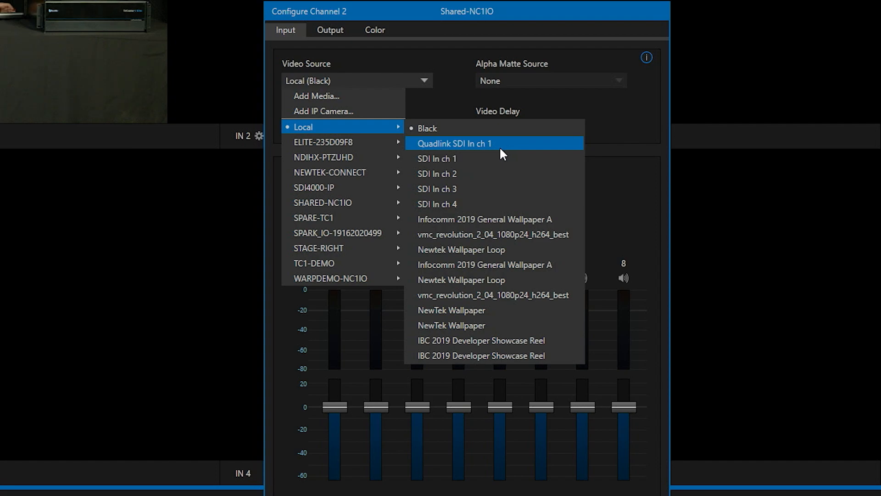
pyautogui.click(455, 144)
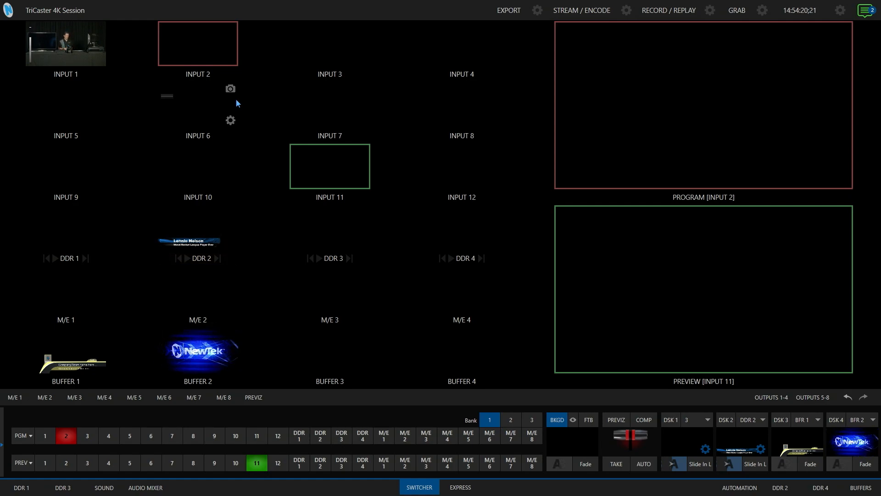
pyautogui.moveTo(242, 66)
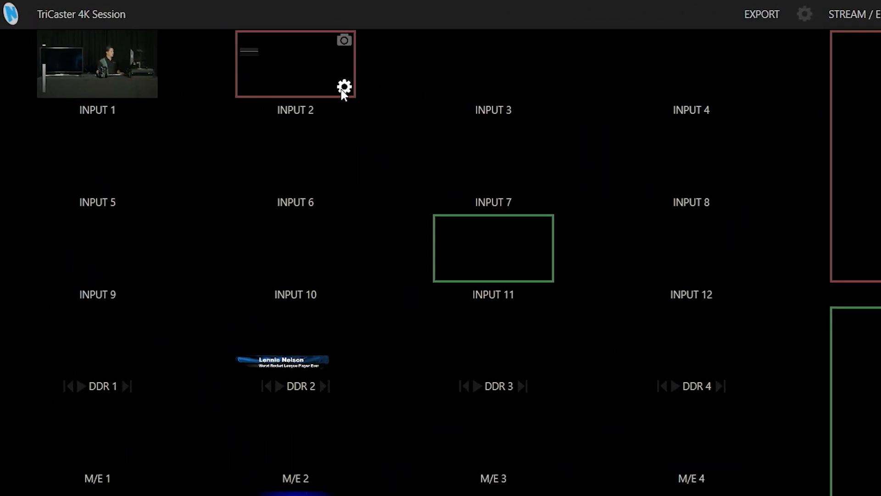
# Route the NC1 IO game channel into TriCaster Input 2 for program
pyautogui.click(343, 86)
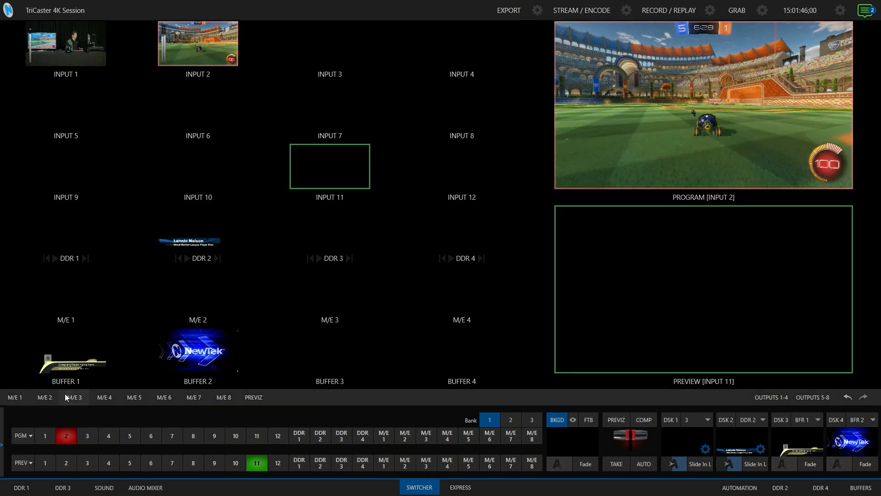
pyautogui.moveTo(351, 76)
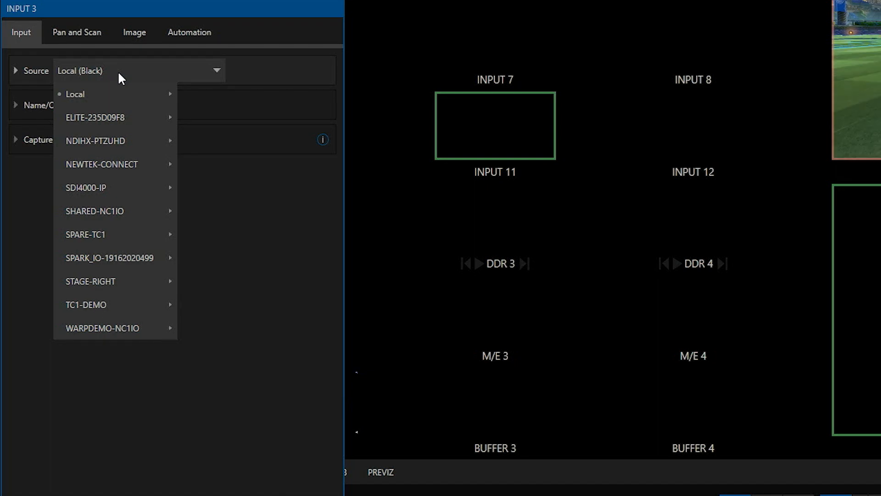
pyautogui.moveTo(116, 141)
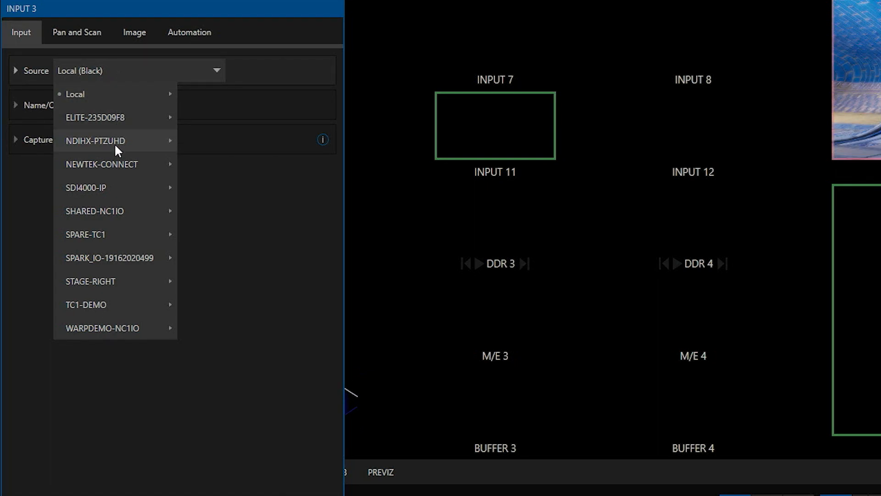
pyautogui.moveTo(116, 140)
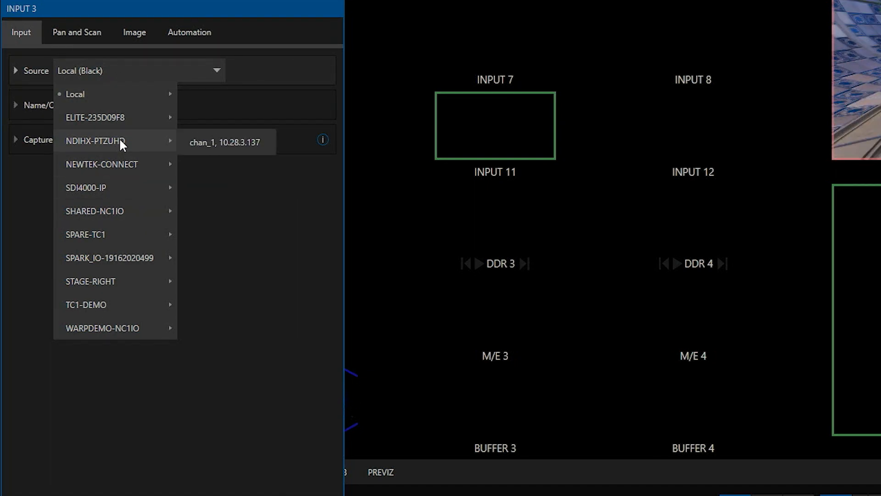
# Set Input 3's source to NDIHX-PTZUHD chan_1 at 10.28.3.137
pyautogui.click(224, 141)
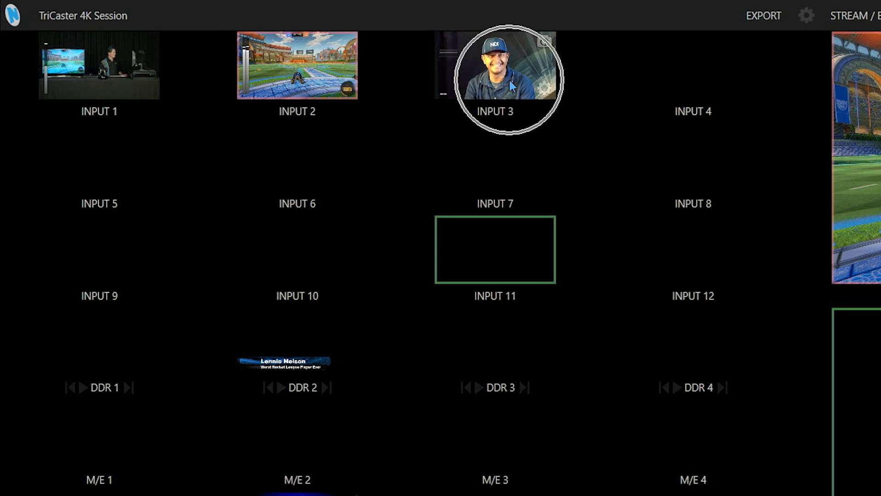
pyautogui.moveTo(485, 200)
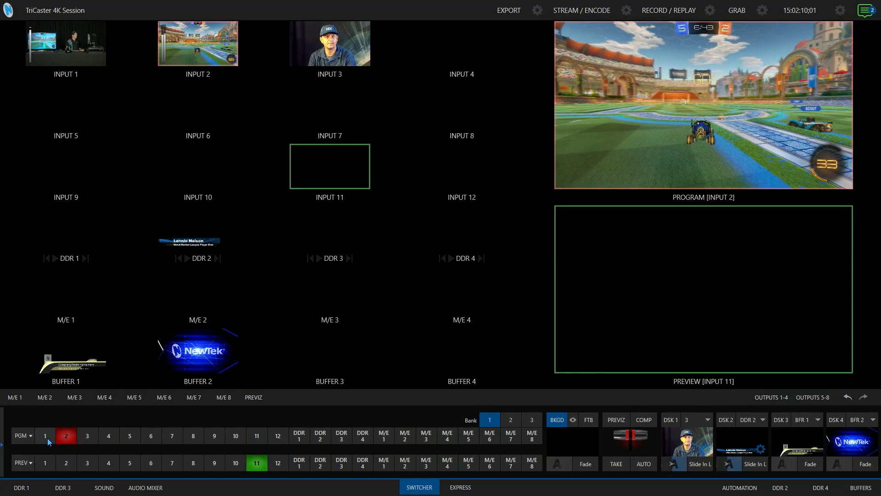
# Cut program to Input 1, then 2, then 3, finishing back on the game feed (Input 2)
pyautogui.click(44, 436)
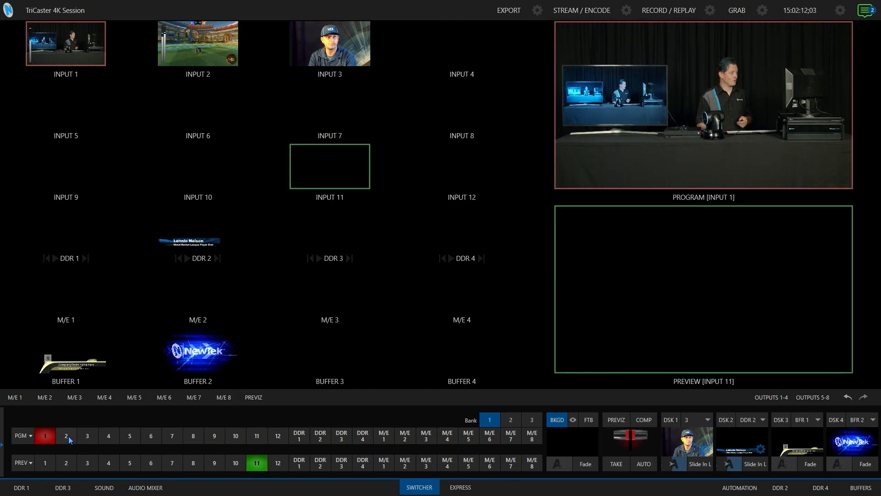
pyautogui.click(66, 435)
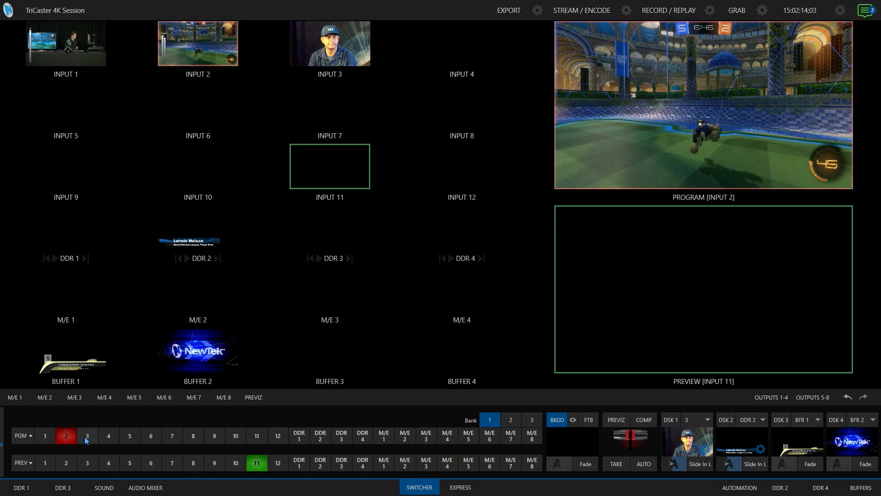
pyautogui.click(87, 436)
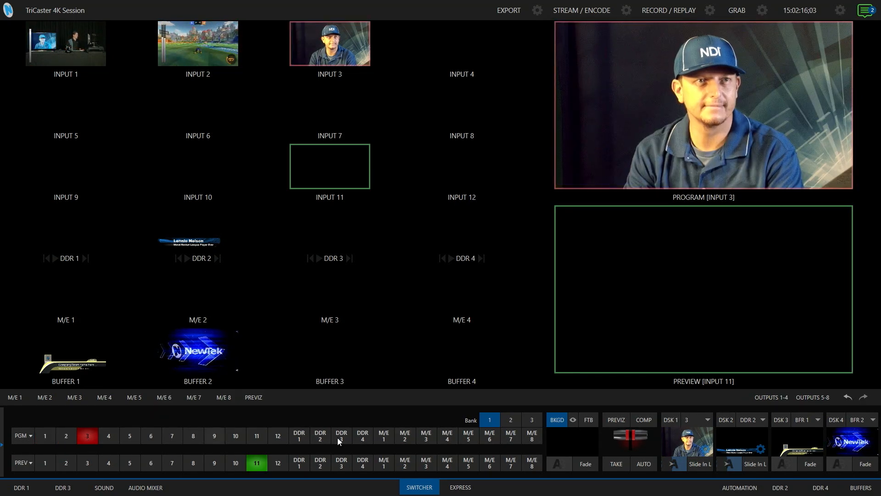
pyautogui.click(66, 435)
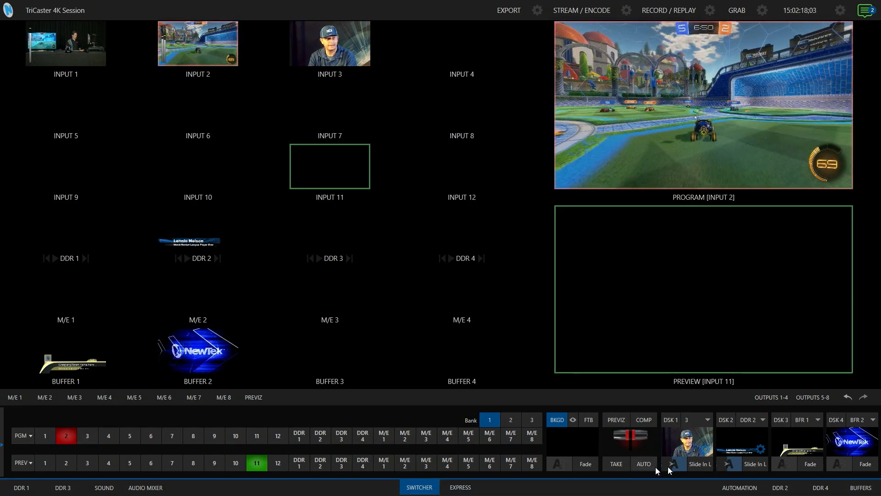